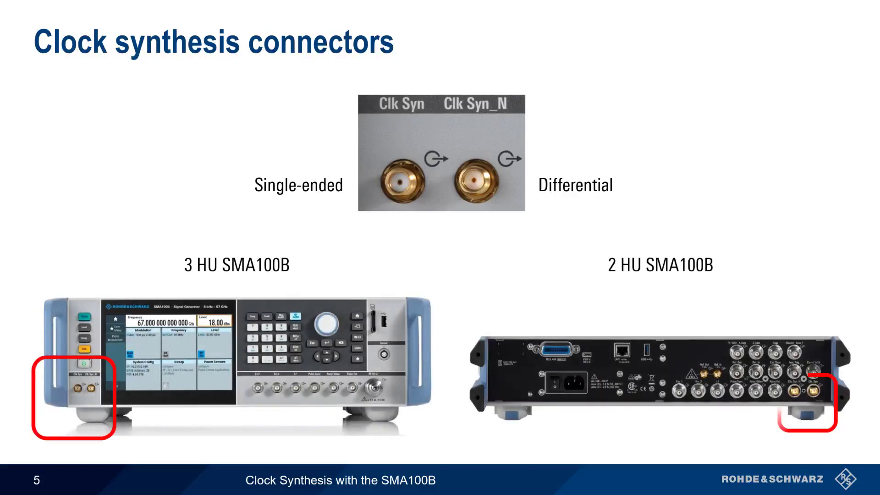
- Advance through the connectors slides to the 'Selecting output type' slide
{"action": "key", "text": "Right"}
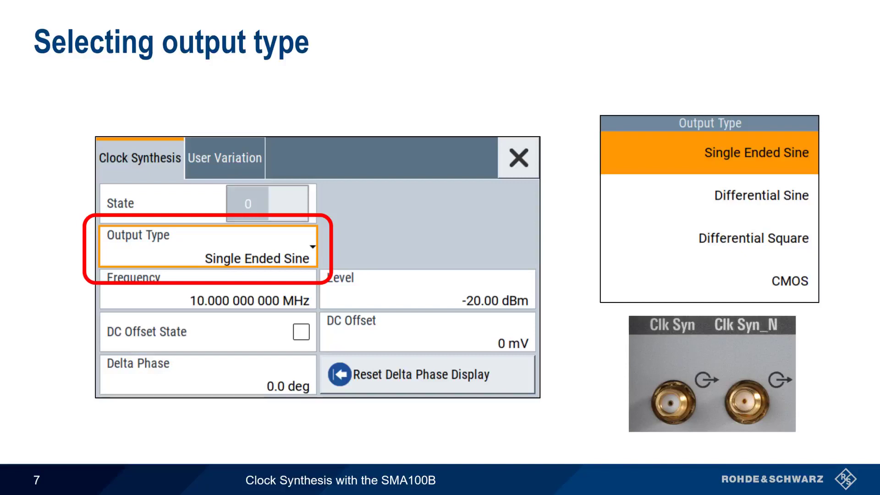
{"action": "key", "text": "Right"}
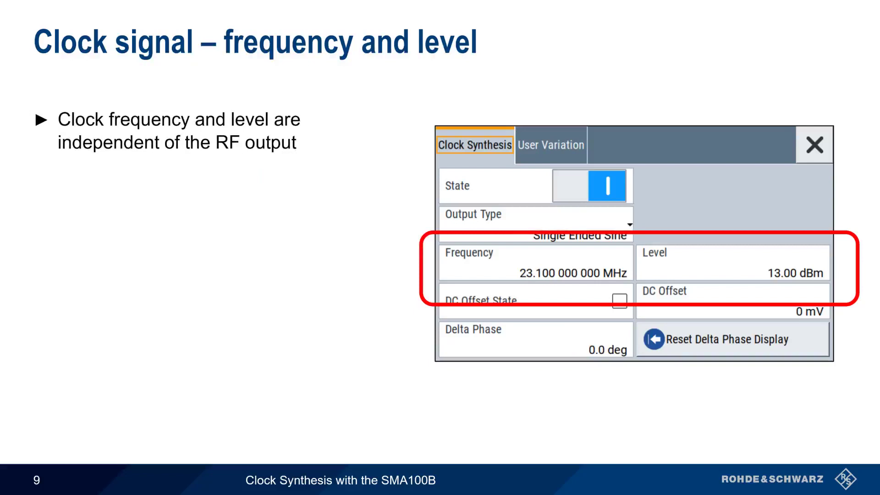
- Advance to slide 10, 'DC offset and voltage', with the 1.2 V offset clock example
{"action": "key", "text": "right"}
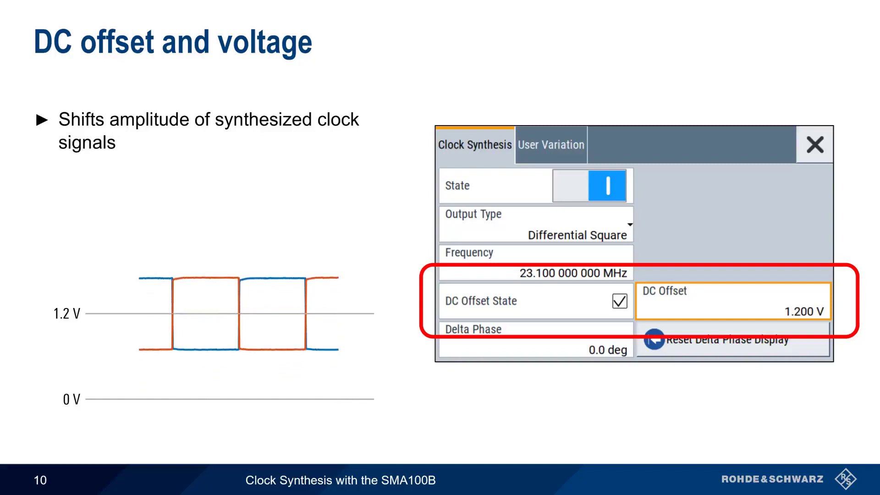
- Advance to slide 12, 'Enabling output and viewing parameters'
{"action": "key", "text": "Right"}
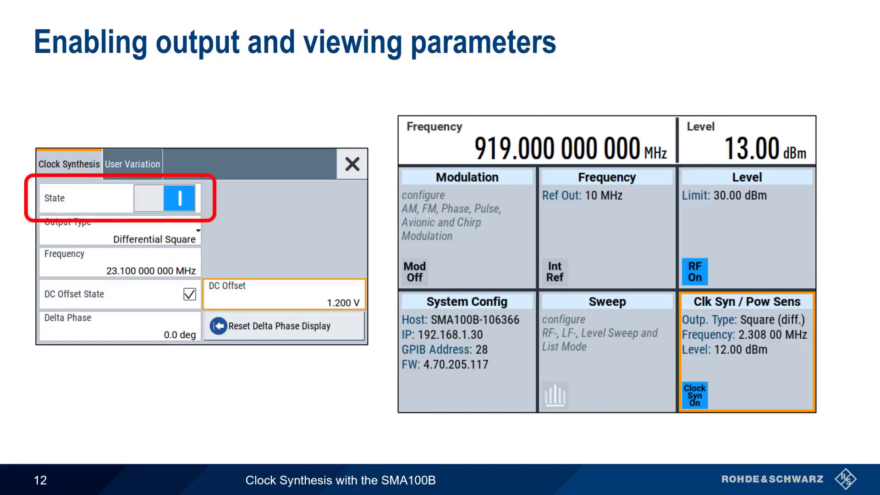
- Highlight the clock synthesis status panel, then advance to the Summary slide 13
{"action": "left_click", "coordinate": [745, 354]}
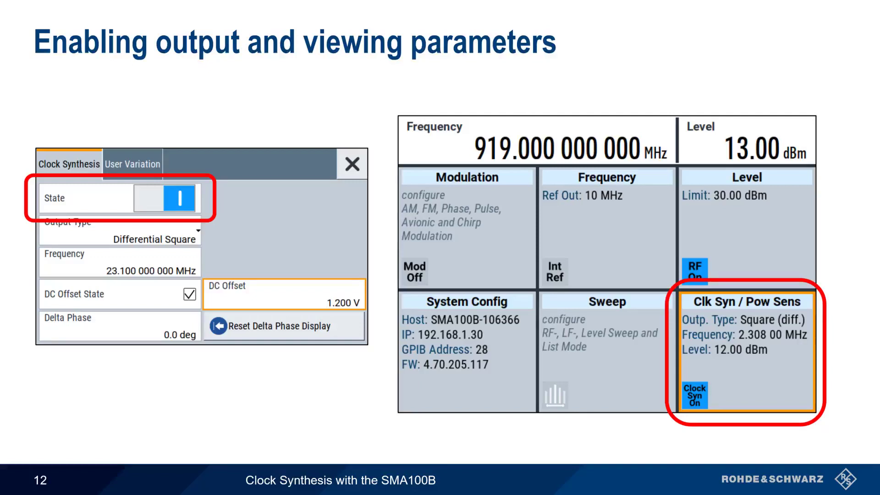
{"action": "key", "text": "Right"}
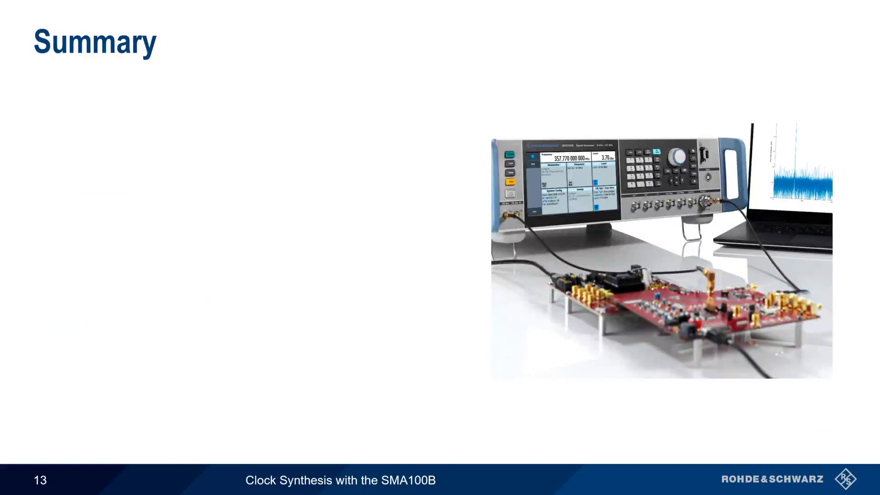